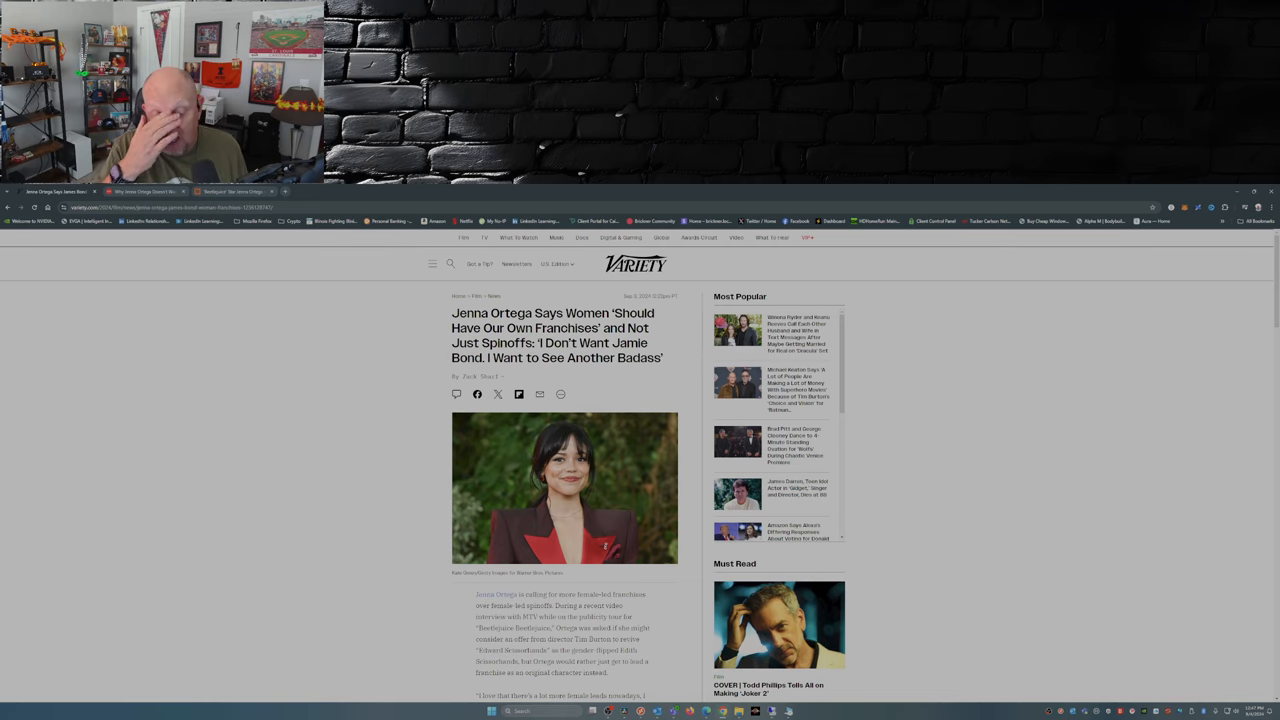
scroll(down, 3)
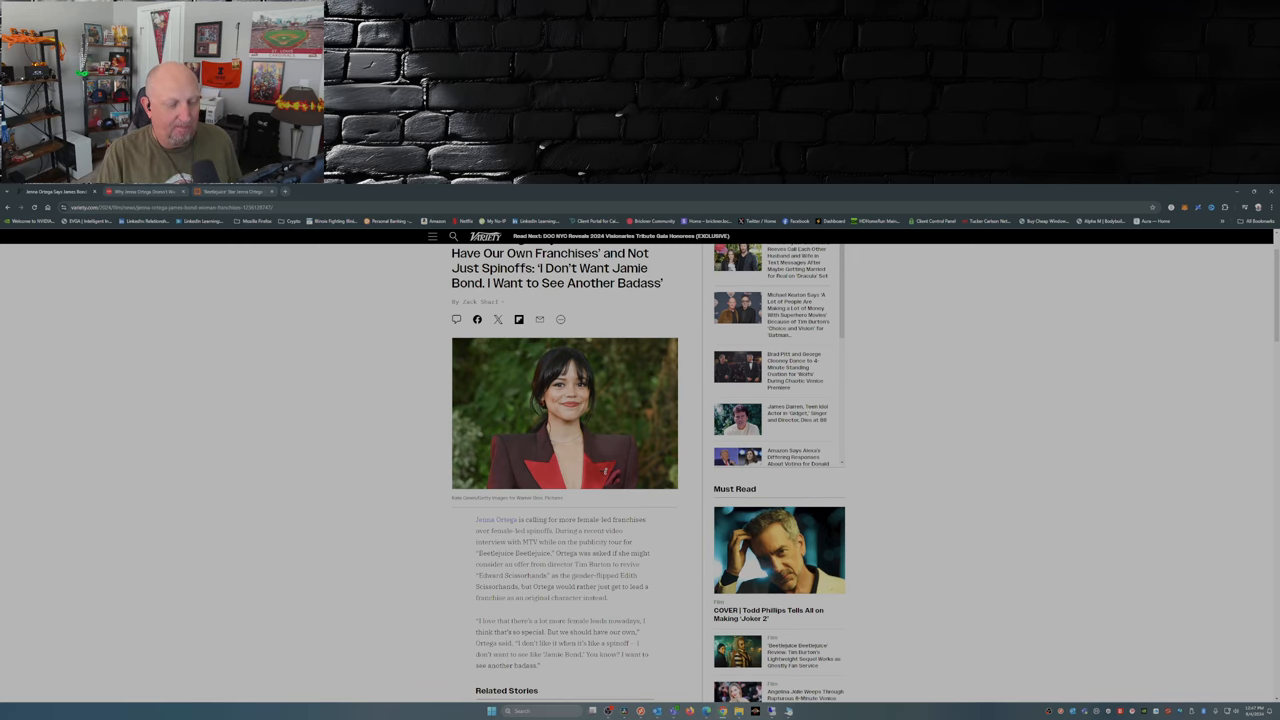
scroll(down, 3)
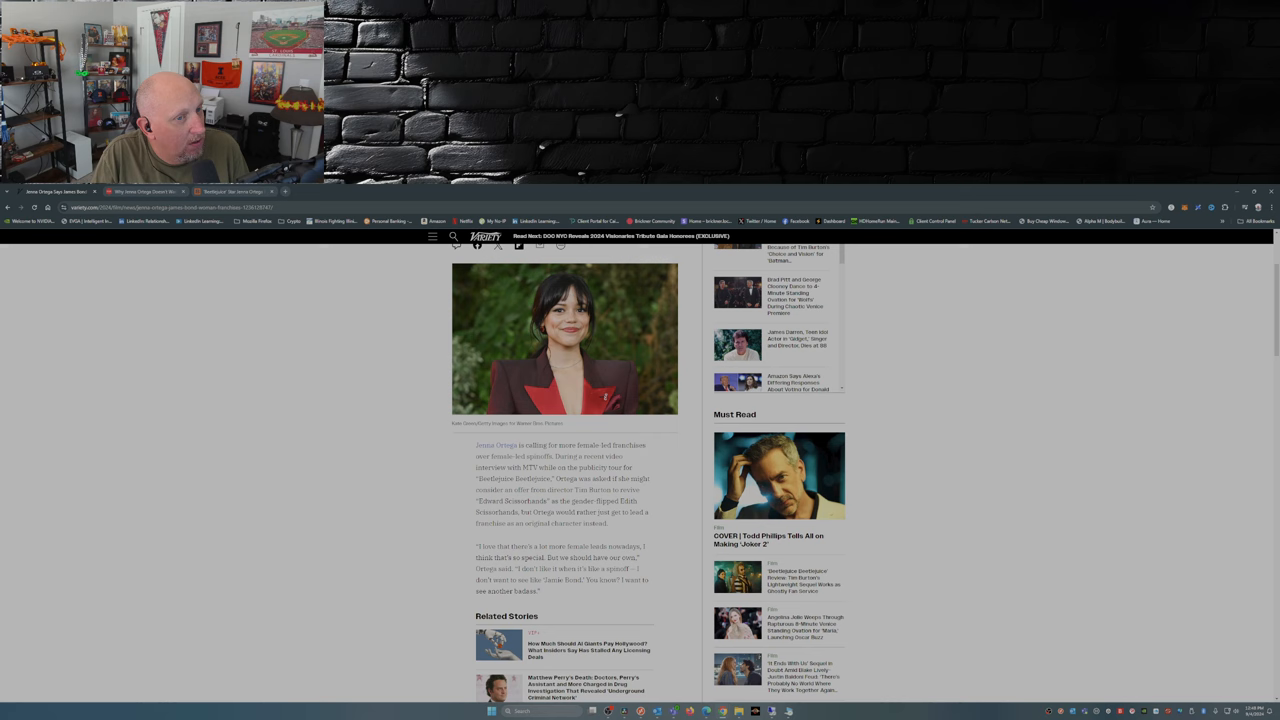
scroll(up, 3)
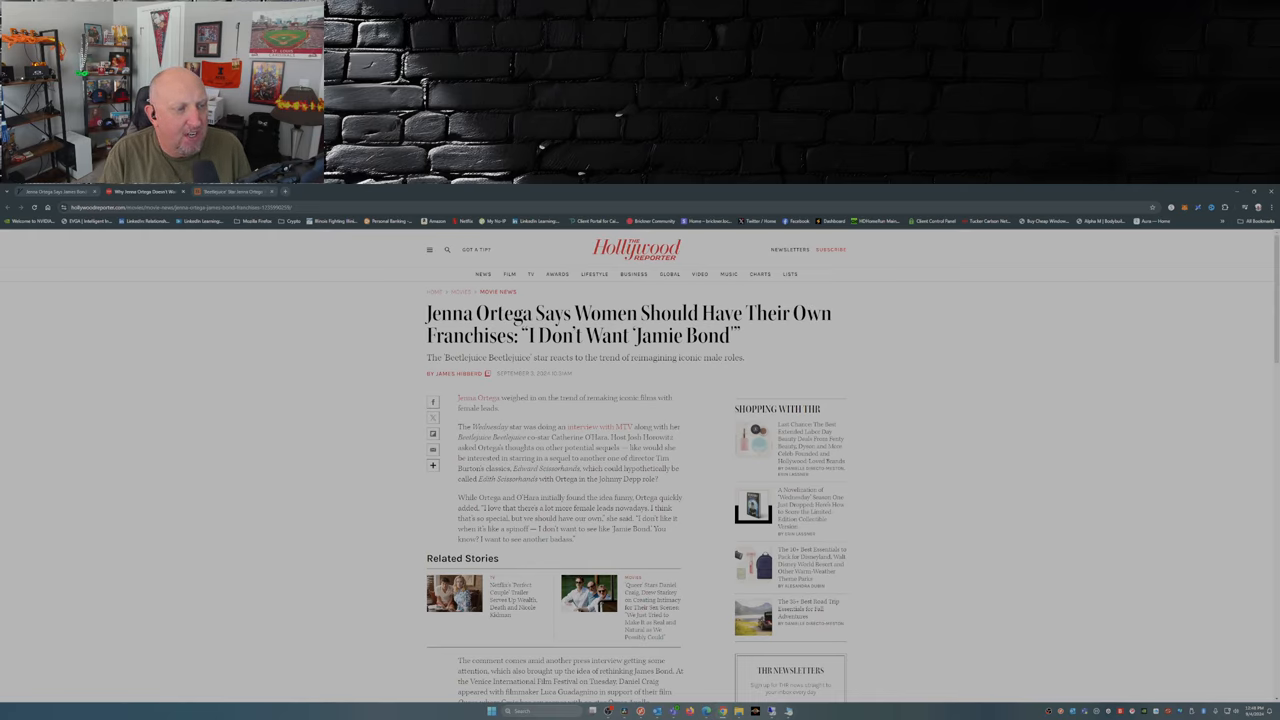
scroll(down, 3)
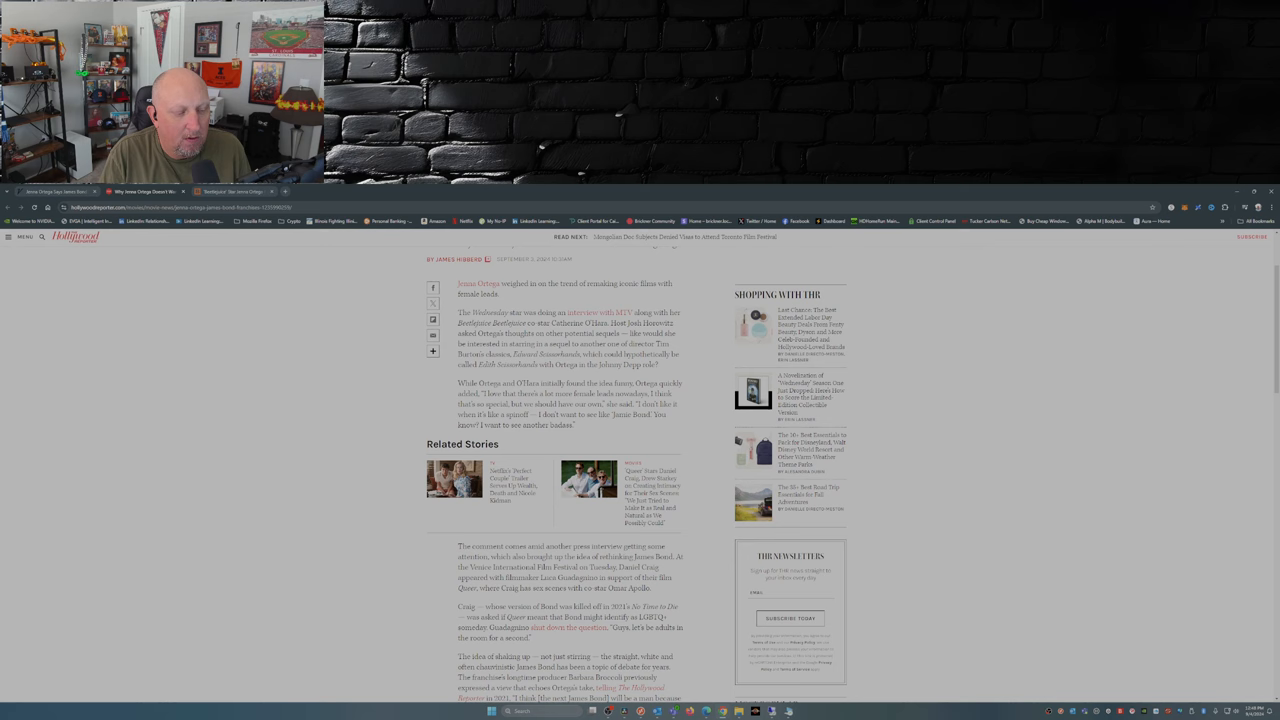
scroll(down, 3)
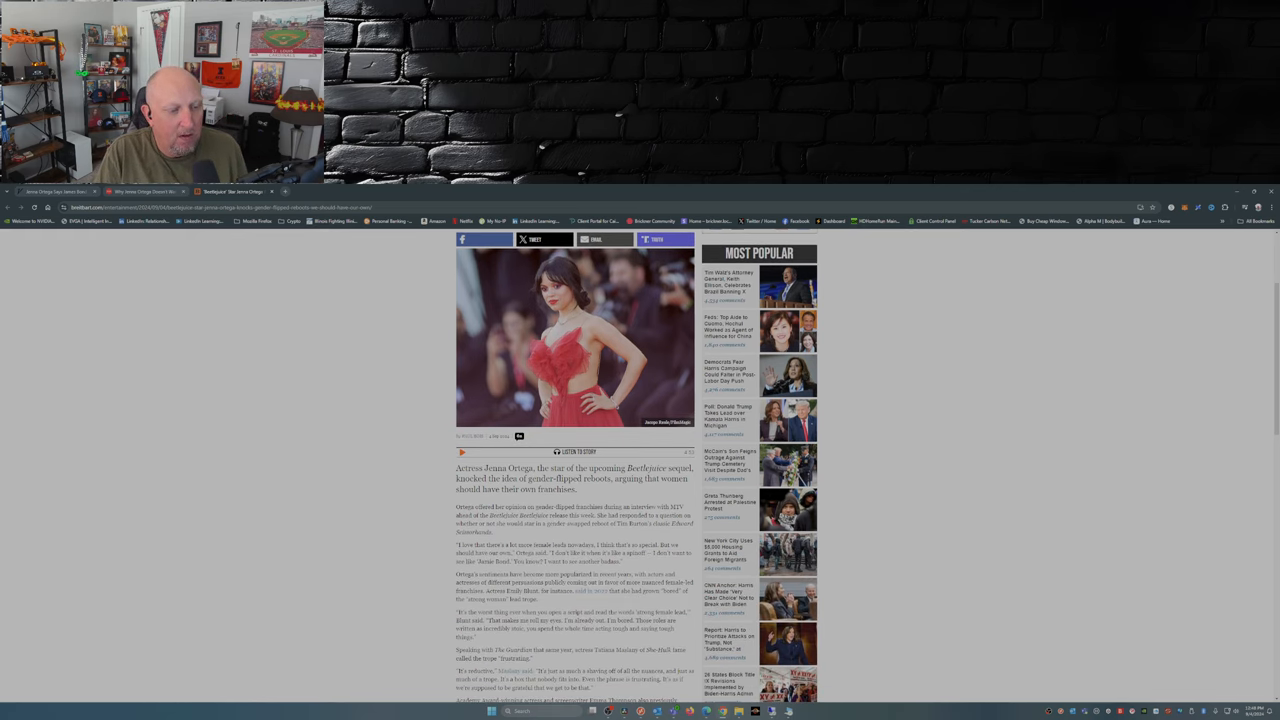
scroll(down, 3)
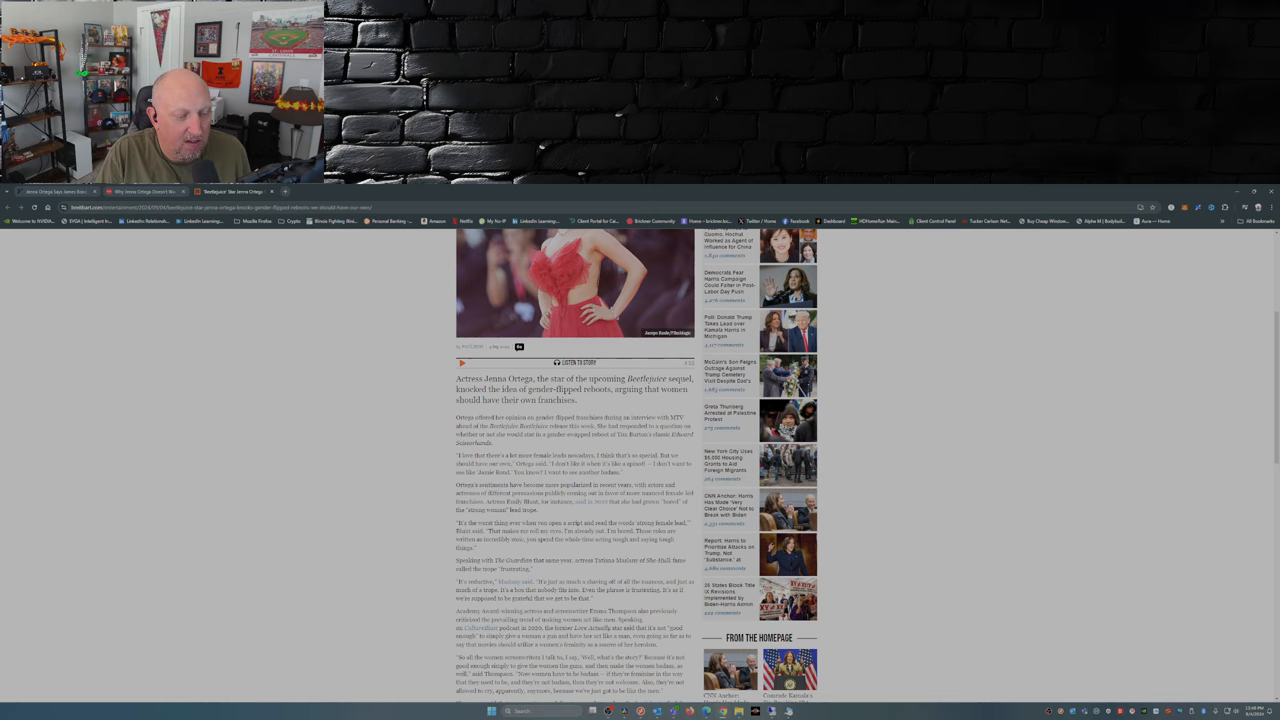
scroll(down, 3)
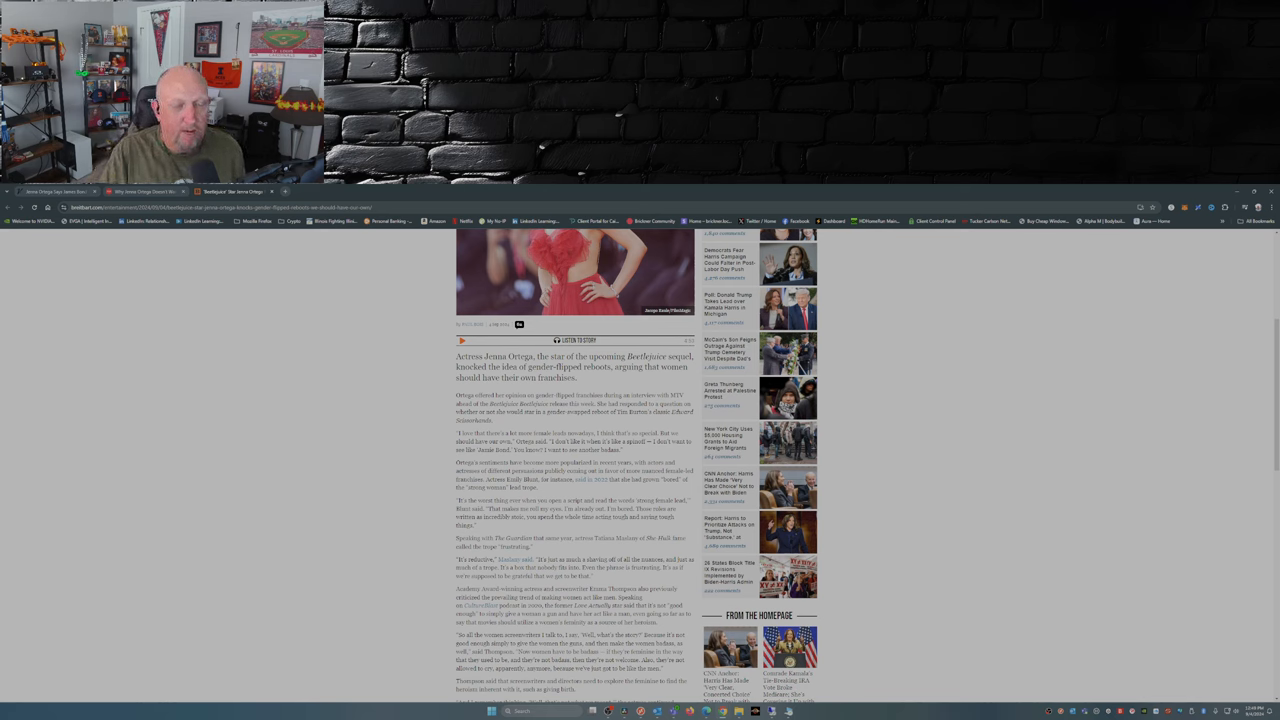
scroll(down, 3)
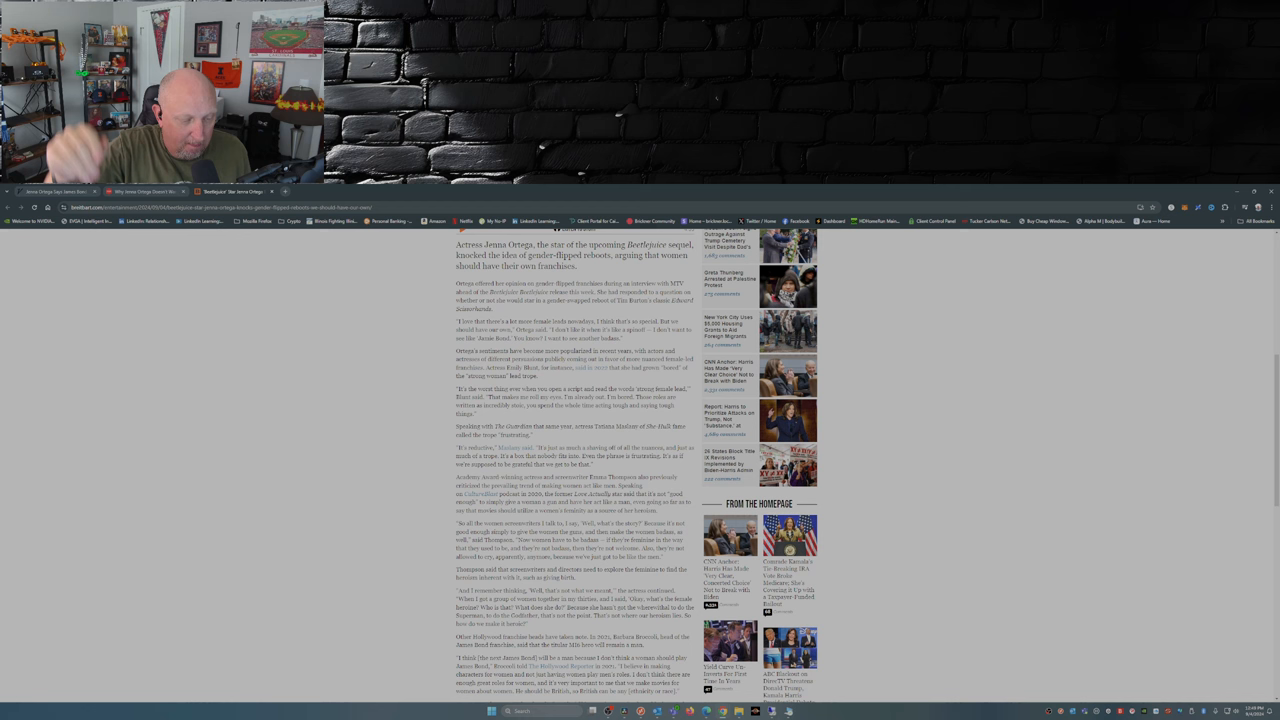
scroll(down, 3)
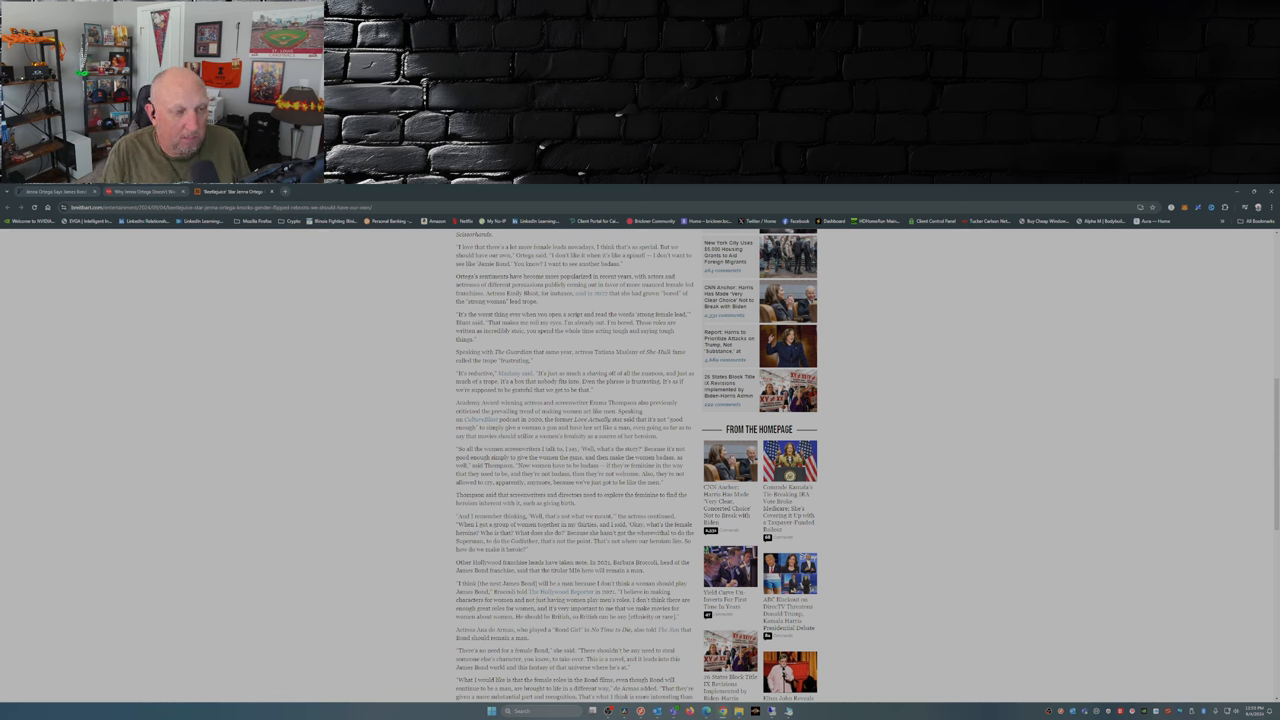
scroll(up, 3)
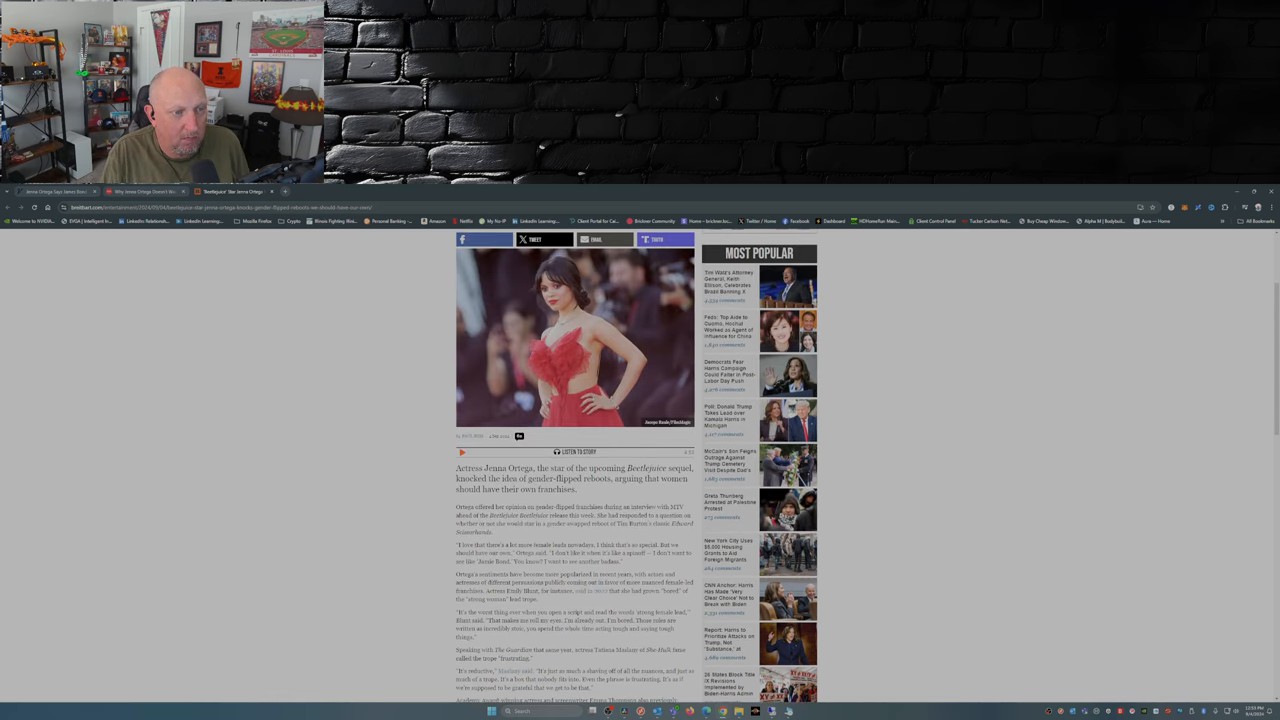